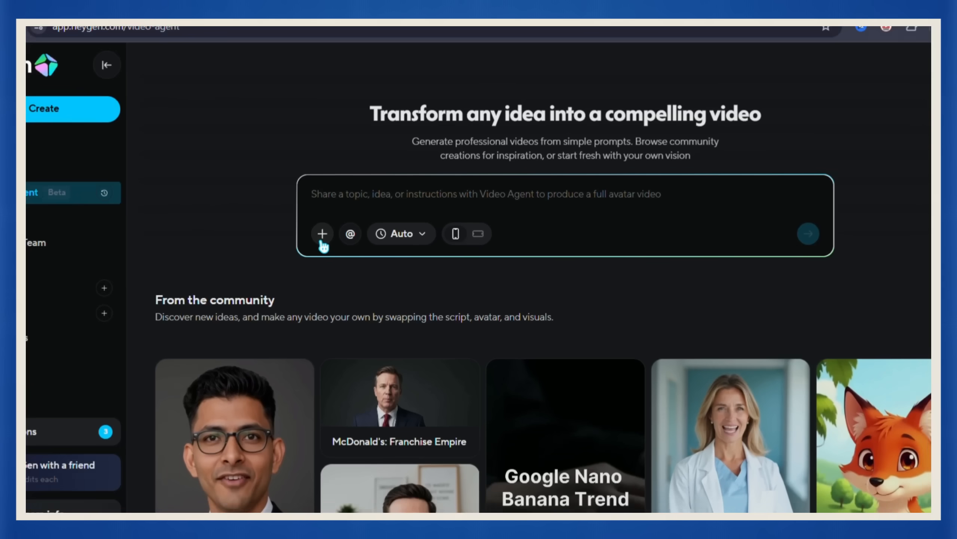
- Enter the Video Agent prompt 'Create a 1-minute explainer video about AI tools for content creators.'
click(322, 233)
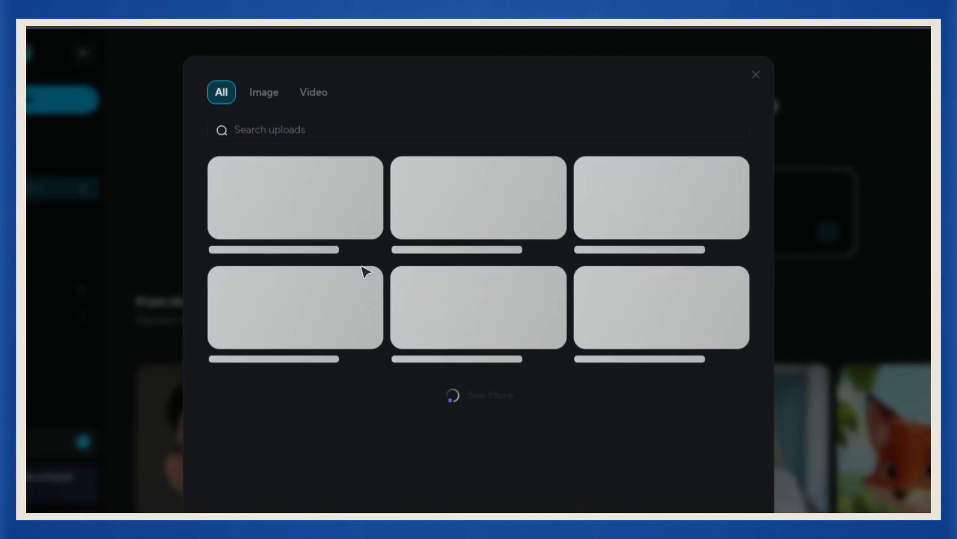
click(756, 74)
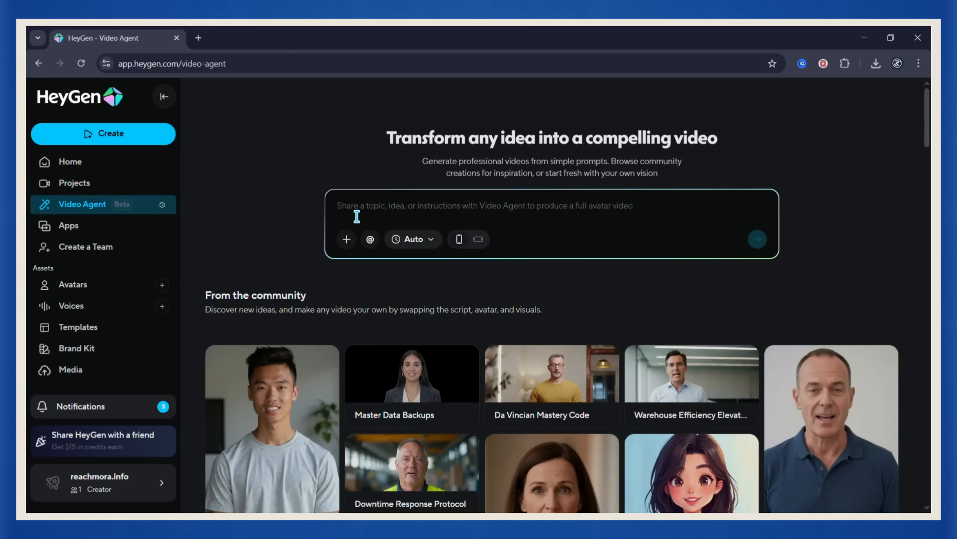
text(Create a 1-minute explainer video about AI tools for content creators.)
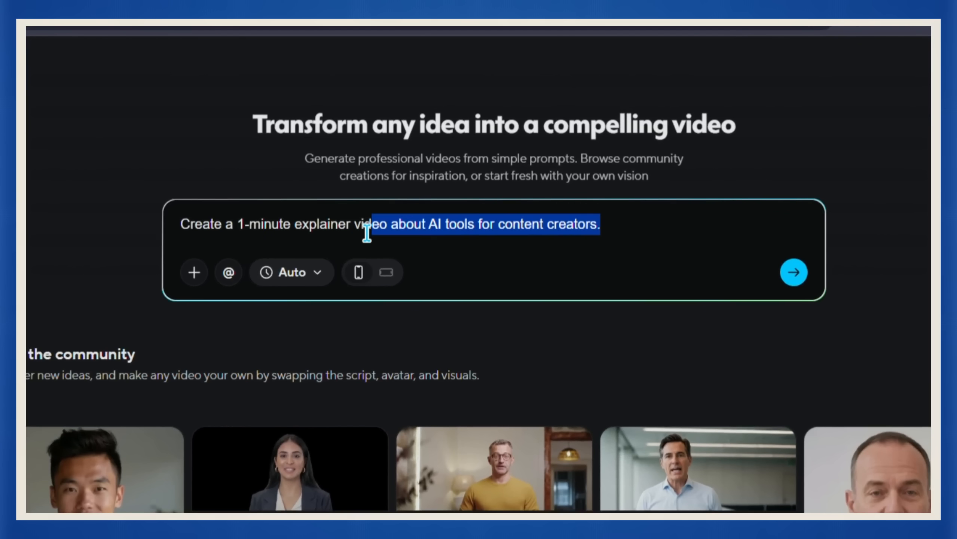
click(282, 224)
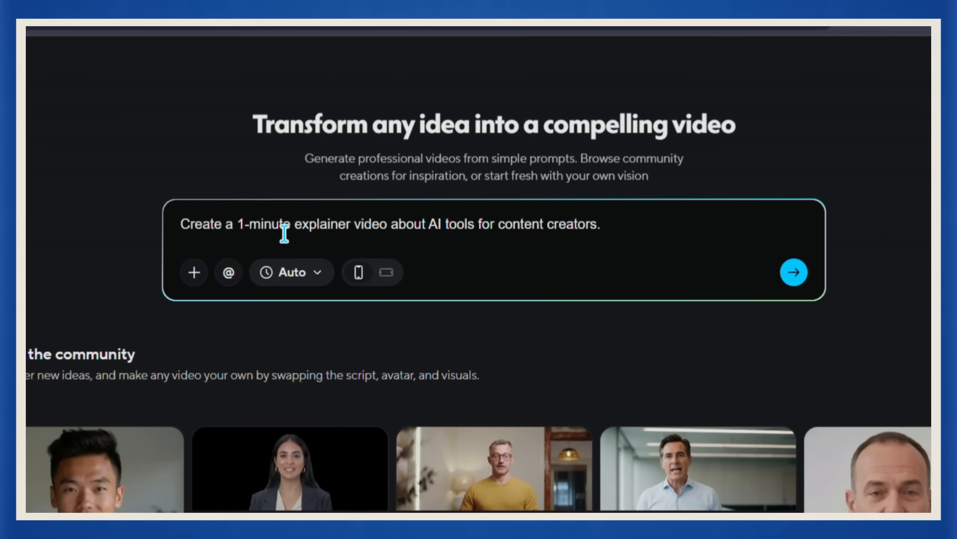
- Set the video length to 60 seconds instead of Auto
click(412, 239)
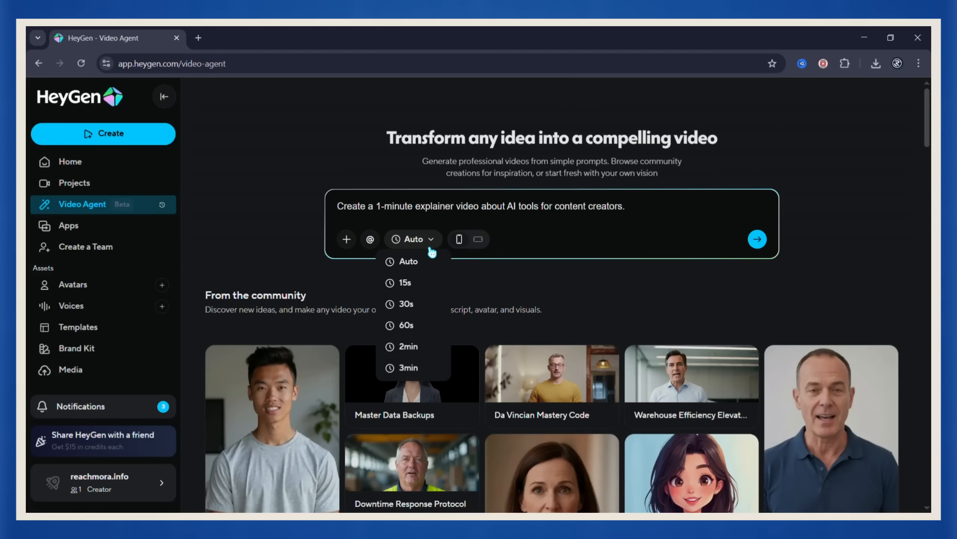
click(405, 325)
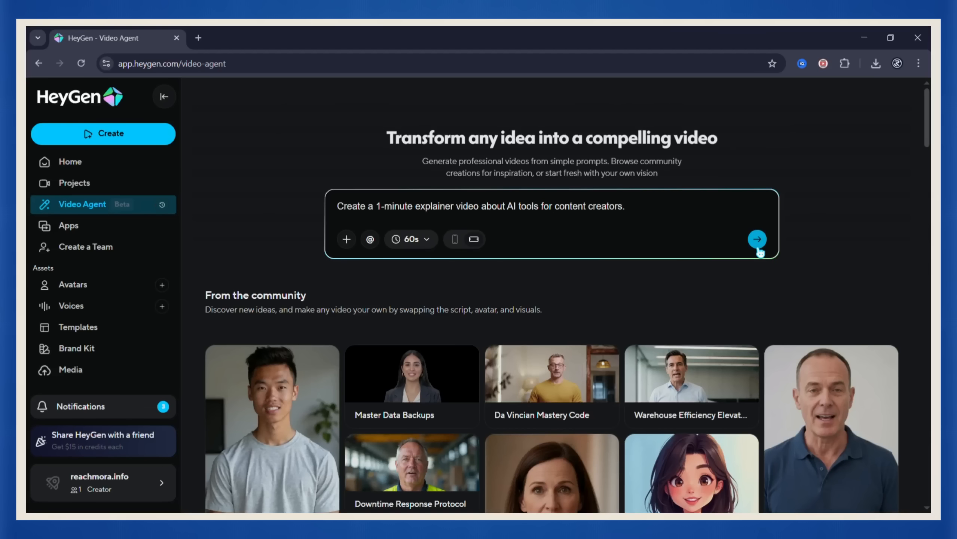
- Submit the explainer prompt and reply 'yes' to approve the proposed plan
click(756, 239)
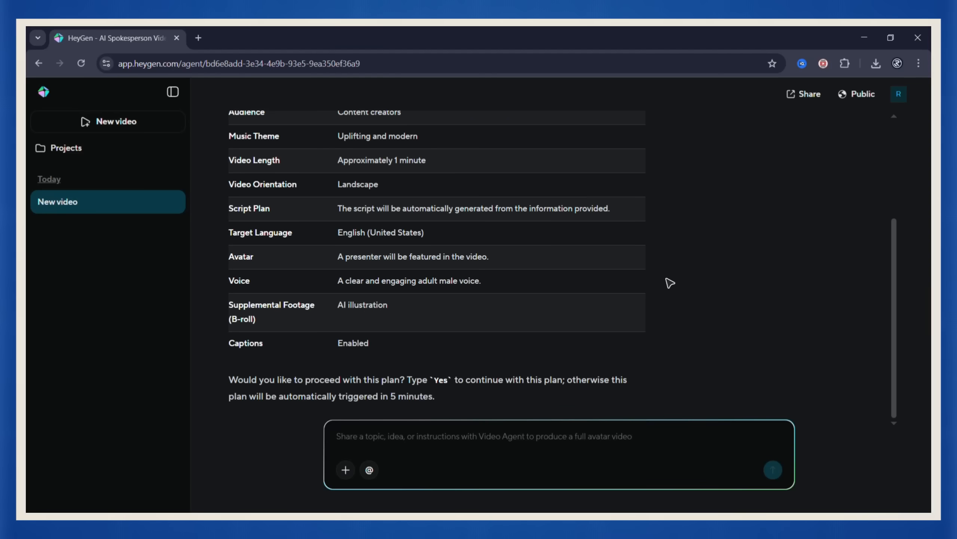
text(yes)
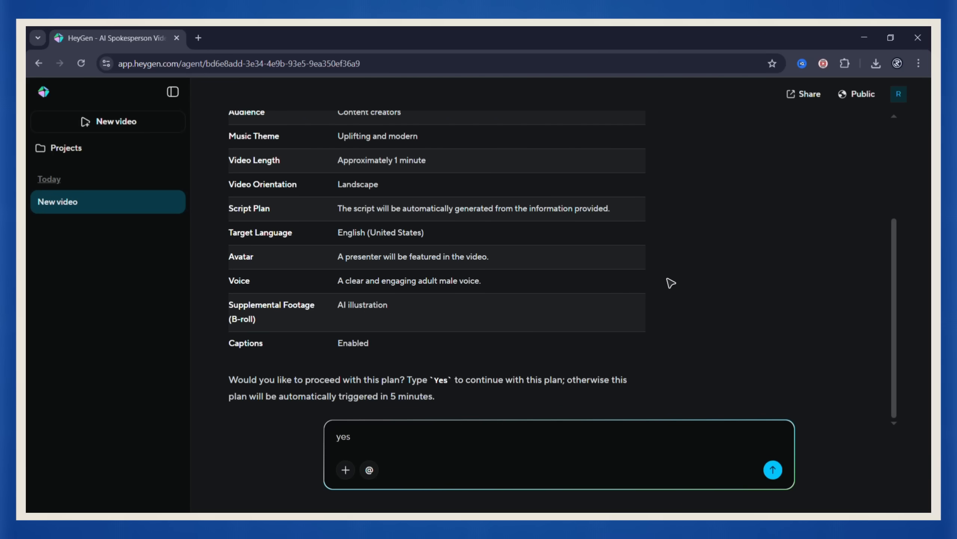
click(771, 469)
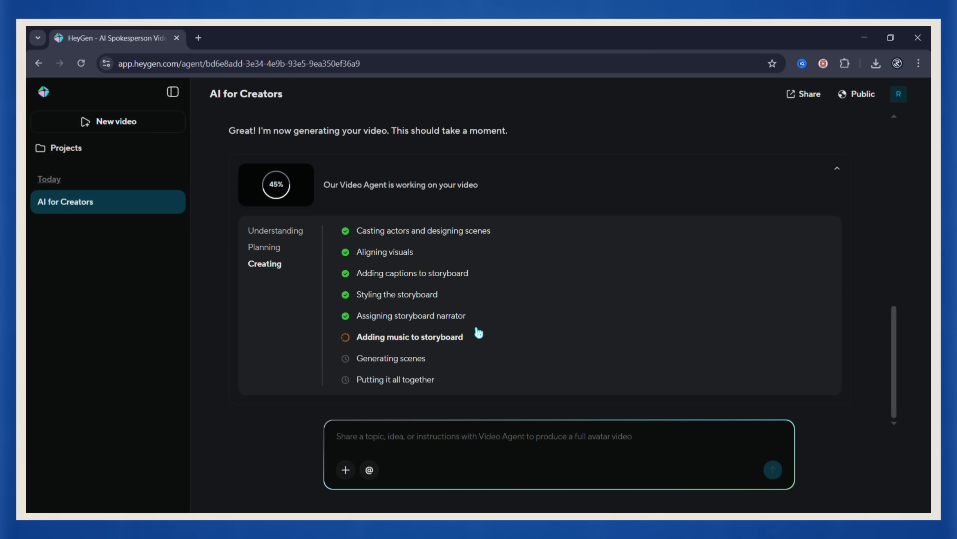
mouse_move(346, 197)
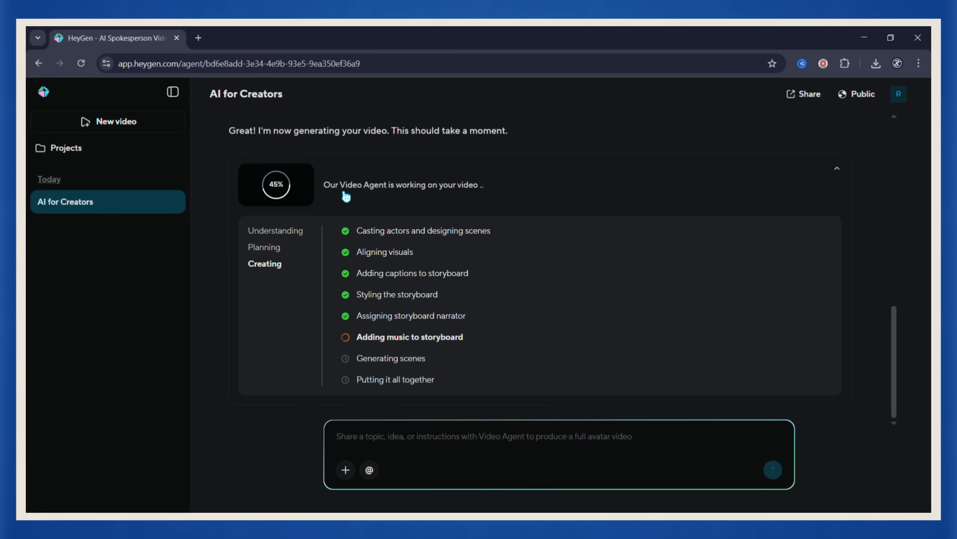
mouse_move(507, 215)
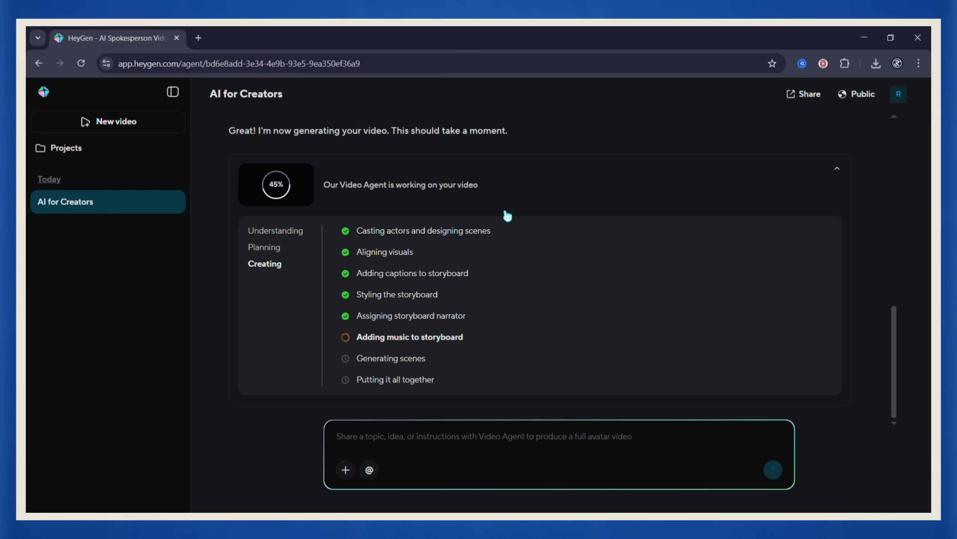
text(yes)
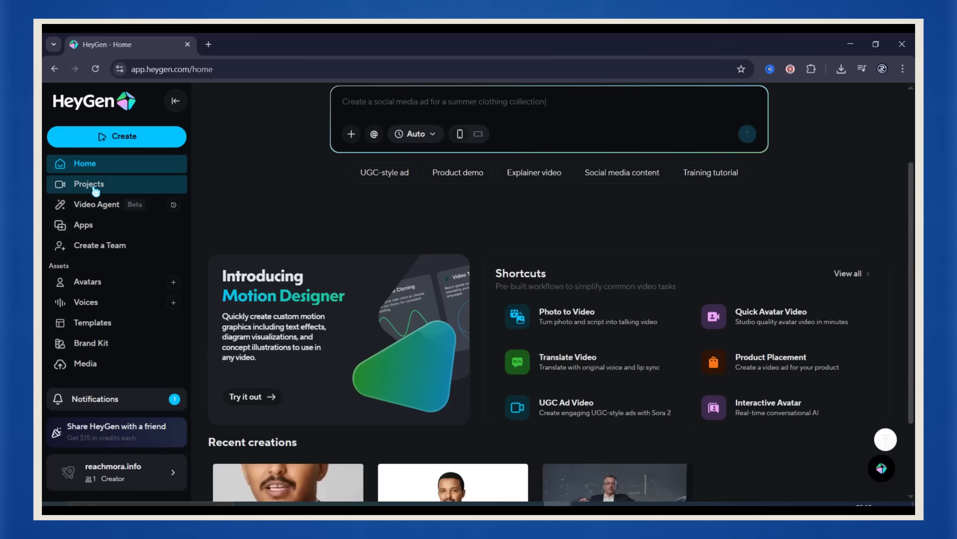
- Browse the avatar collections in the Veo 3.1 dialog, including public Lifestyle avatars
click(83, 225)
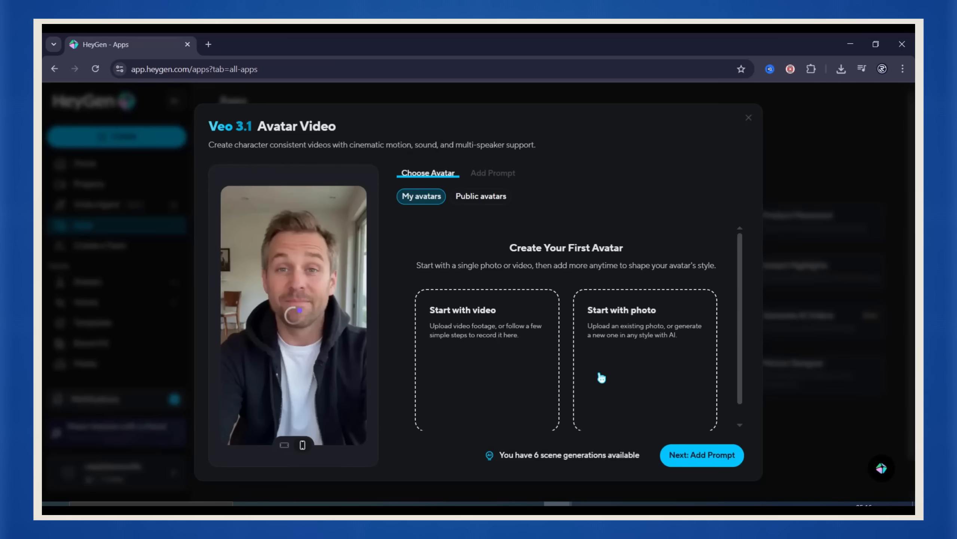
click(421, 196)
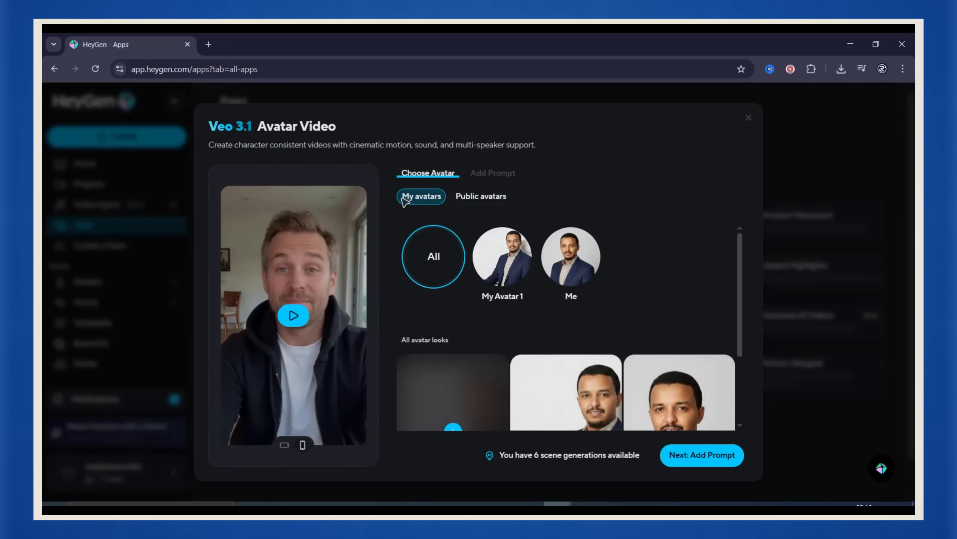
click(480, 196)
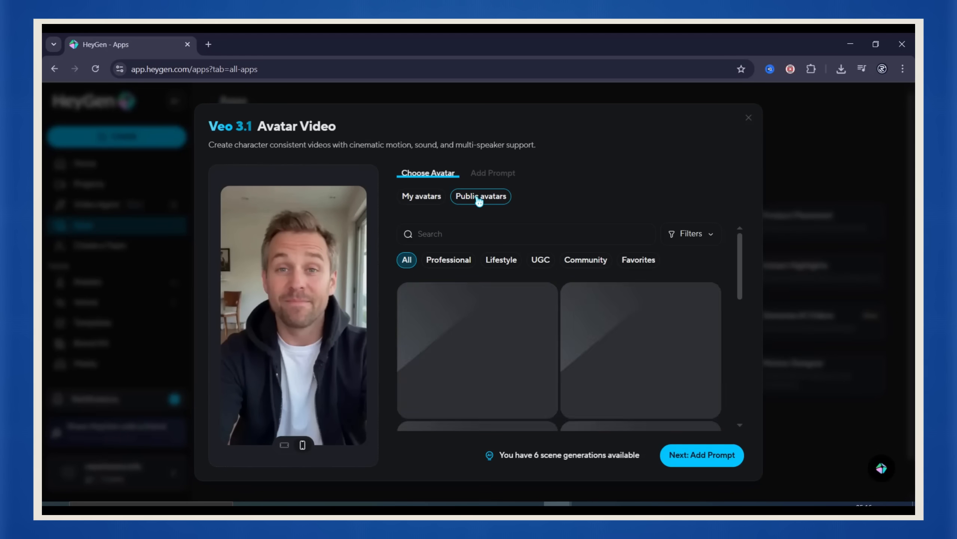
click(480, 197)
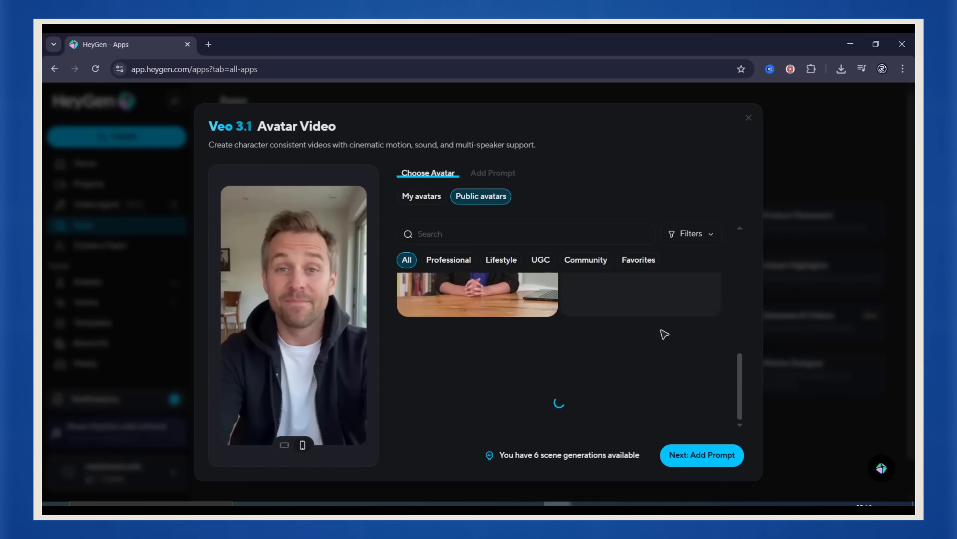
click(500, 259)
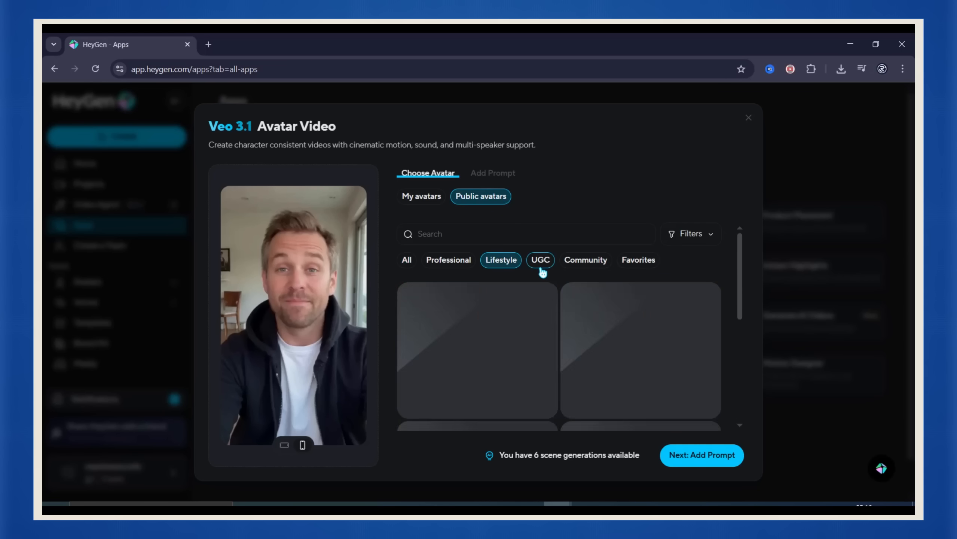
- Select My Avatar 1's look and continue to the scene prompt step
click(420, 196)
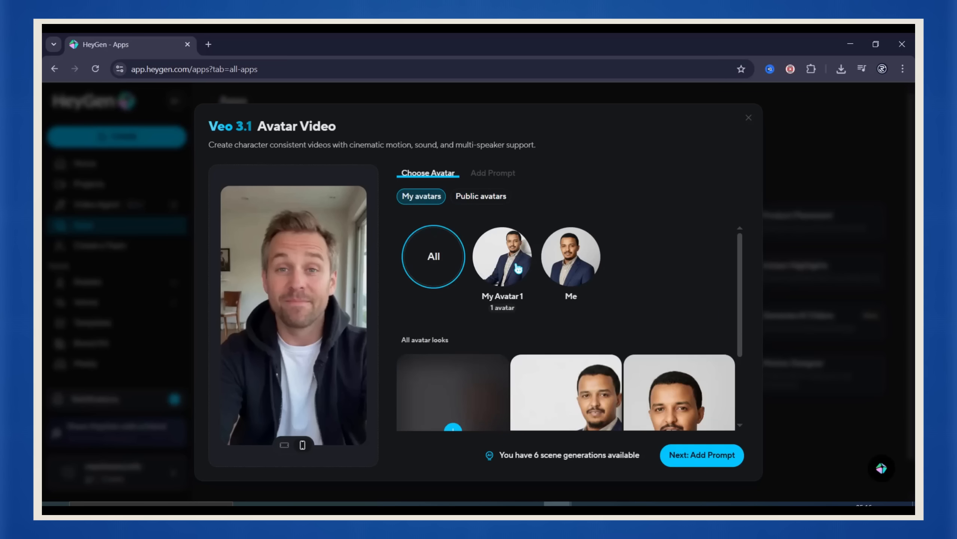
click(502, 256)
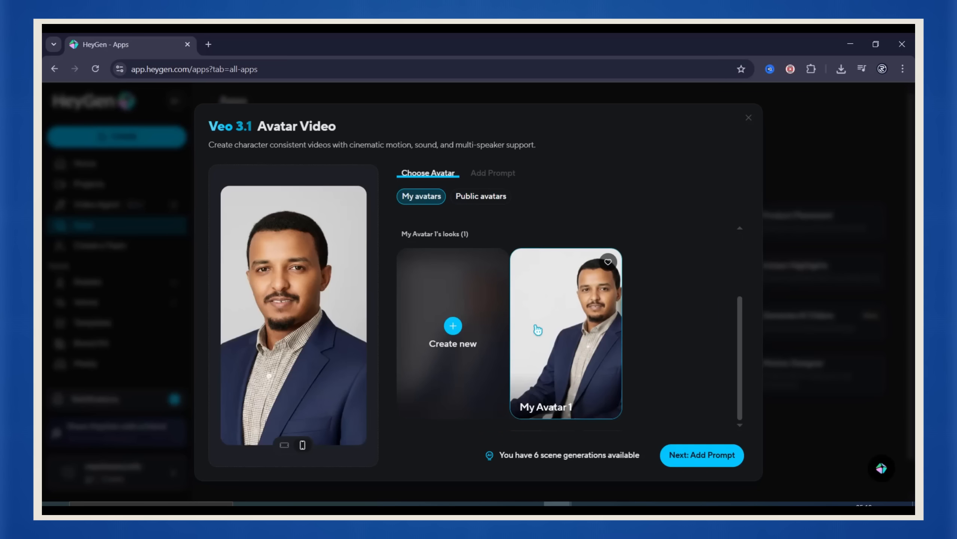
click(701, 455)
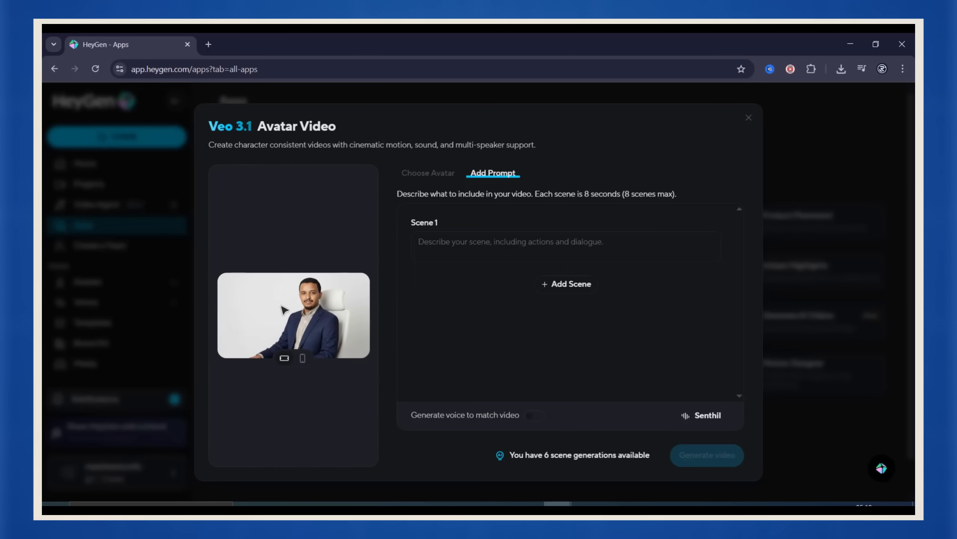
- Write Scene 1: a man on a vibrant night city rooftop overlooking the skyline, speaking
text(A man stands on a vibrant city rooftop at night, overlooking the skyline. He looks into the camera and declares, "Don't just observe the world.")
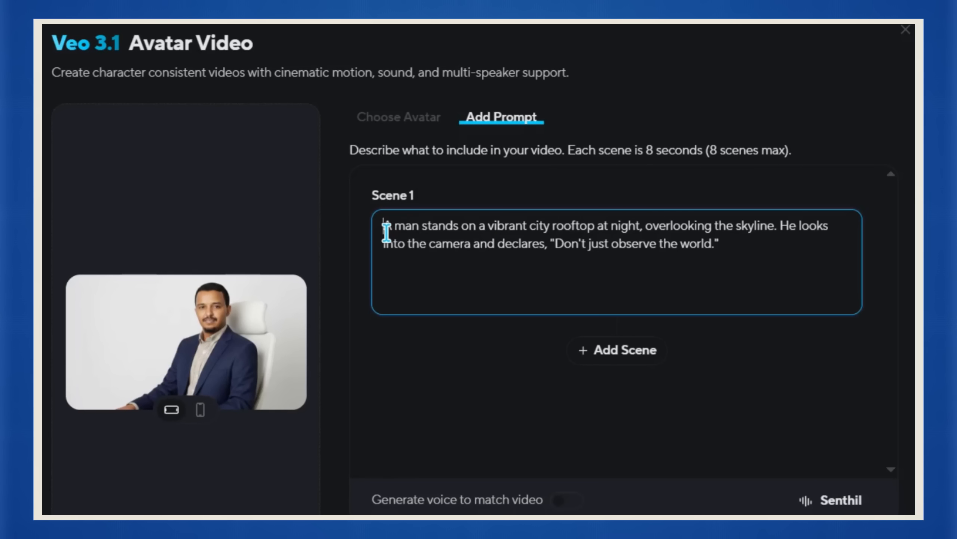
drag(383, 226, 549, 244)
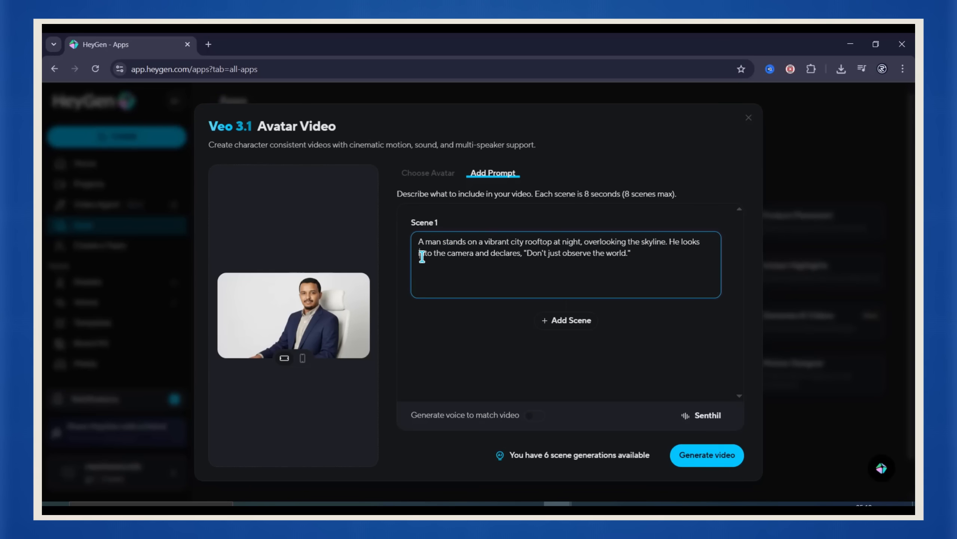
drag(418, 255, 631, 255)
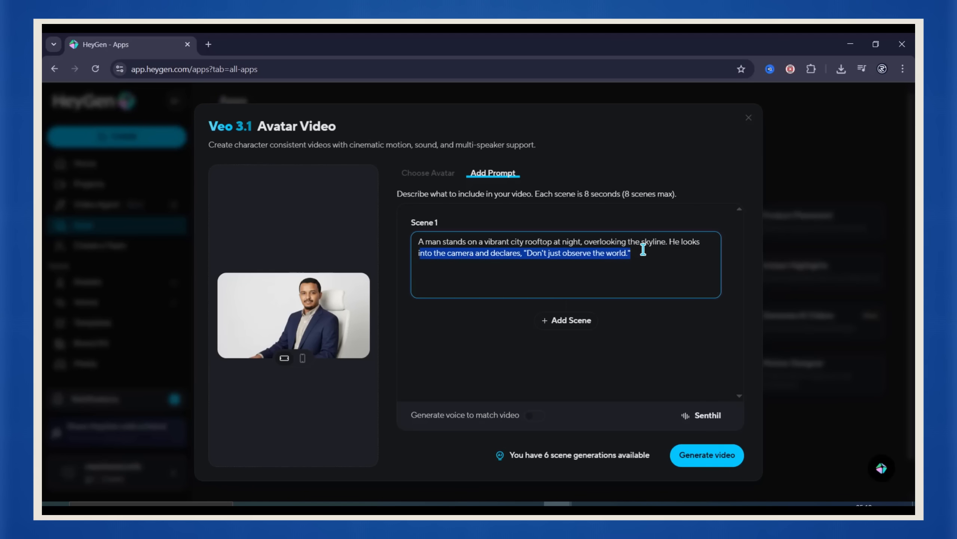
mouse_move(565, 321)
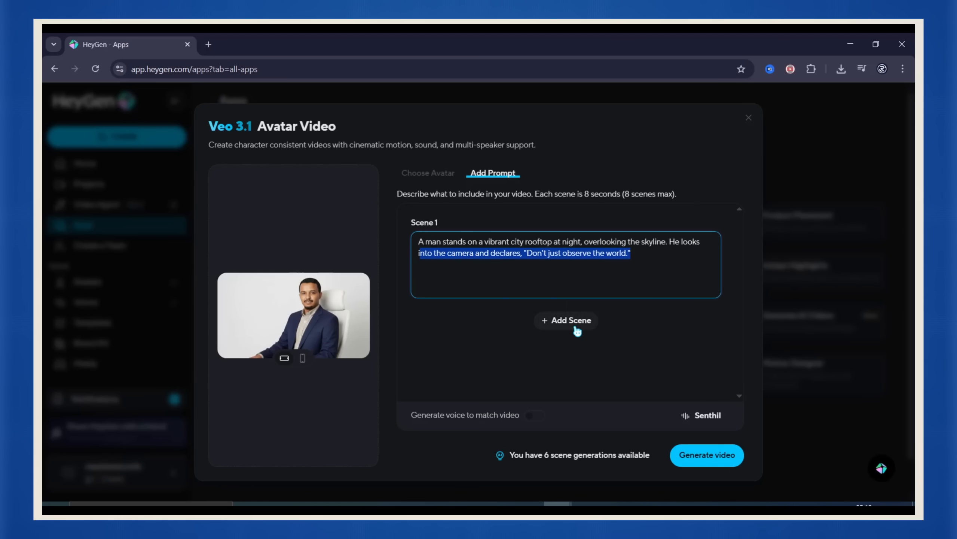
- Add Scene 2: he nods, says 'Shape its future,' and turns to leave the frame
click(565, 320)
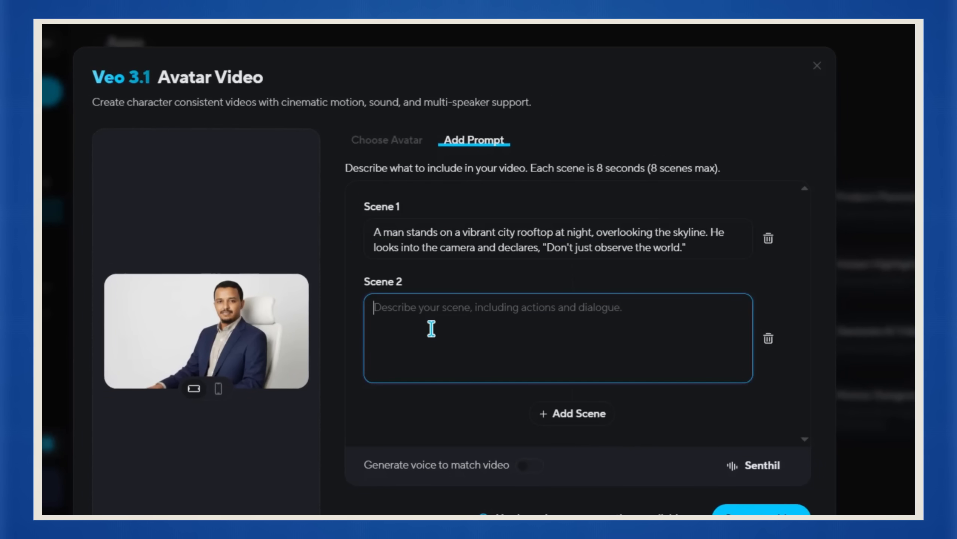
text(He gives a determined nod, says, "Shape its future," and turns to leave the frame. As he walks away, the building's lights below him cycle and flash, symbolizing a new power grid or innovation coming online.)
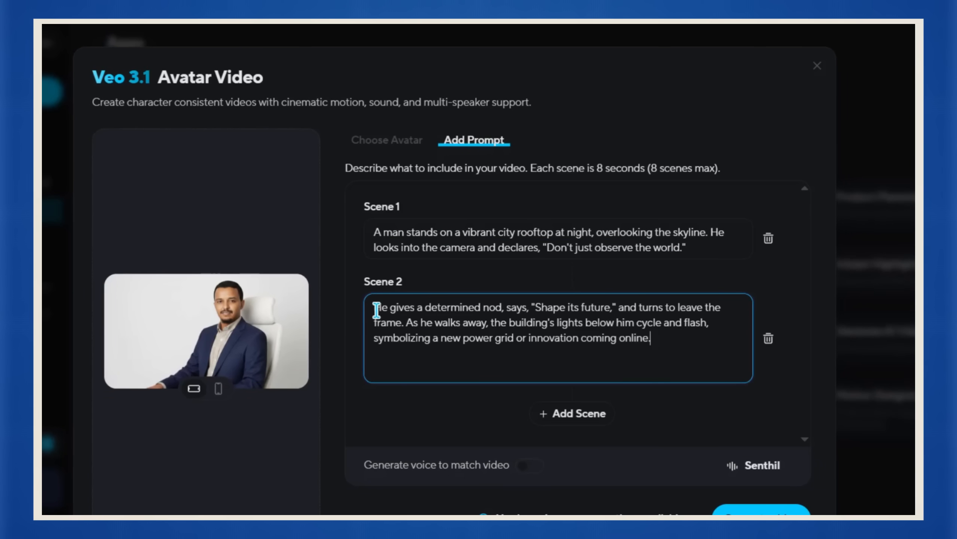
drag(374, 307, 534, 307)
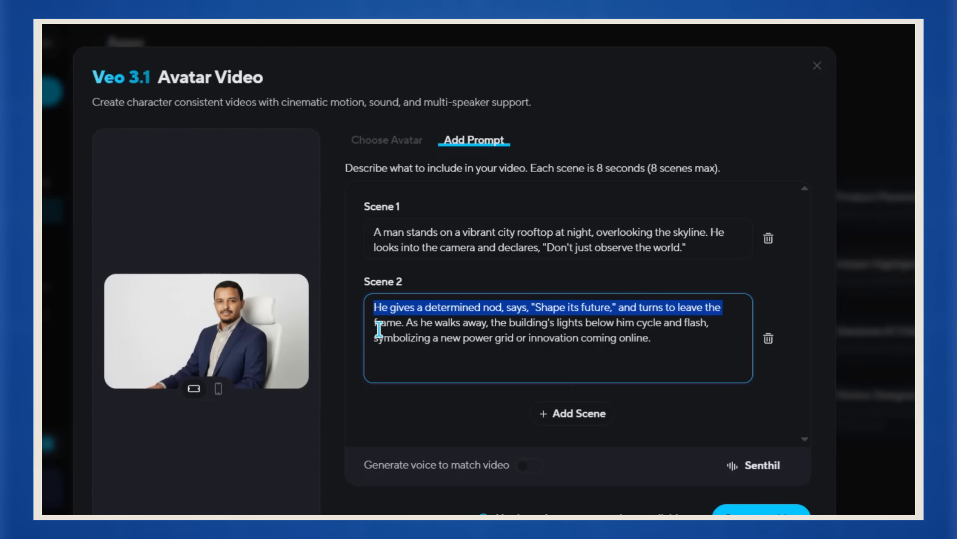
drag(379, 329, 480, 332)
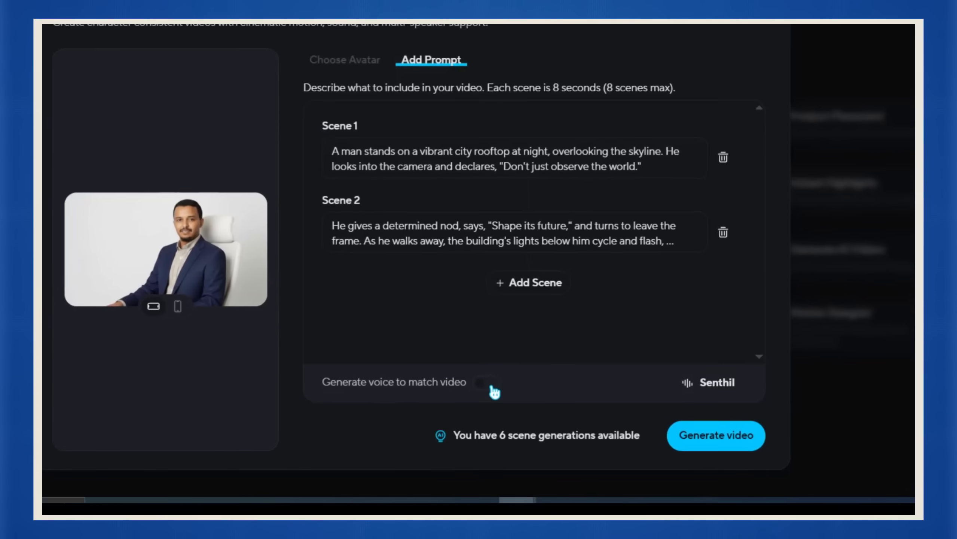
- Turn off the generated matching voice and choose the ReachMora cloned voice
click(486, 382)
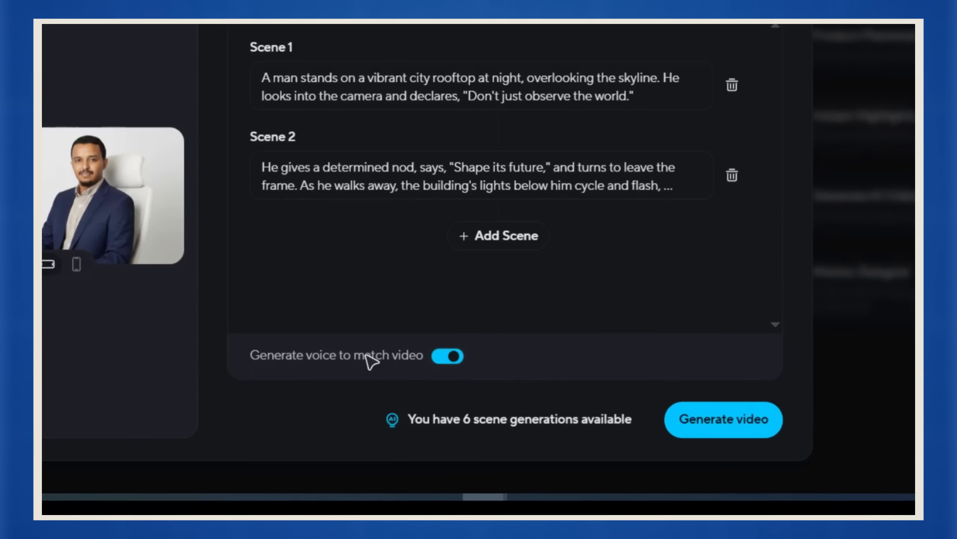
click(447, 356)
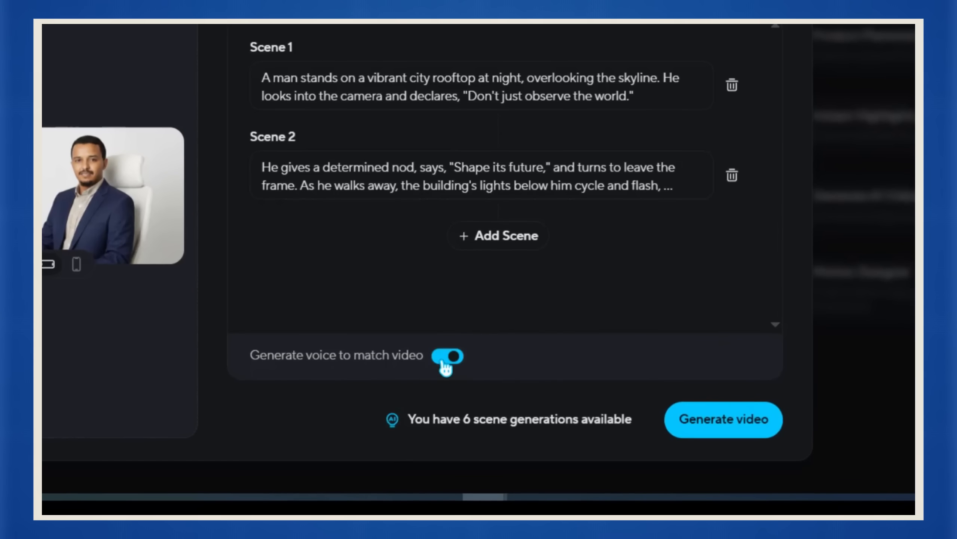
click(446, 356)
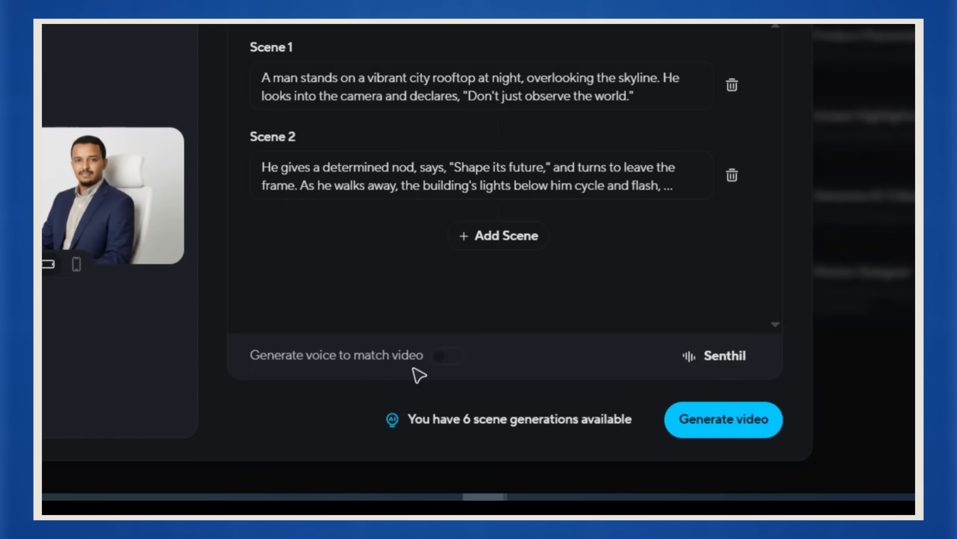
click(724, 356)
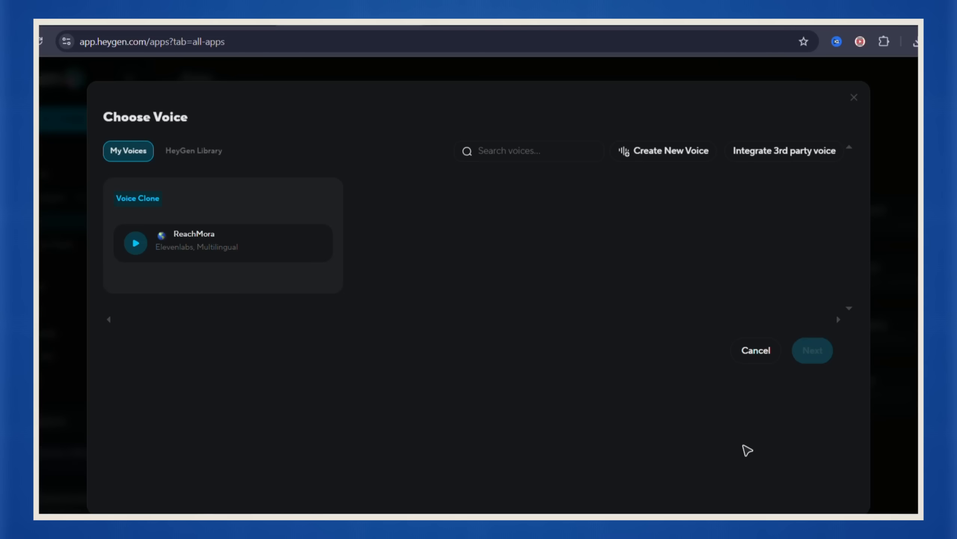
click(194, 150)
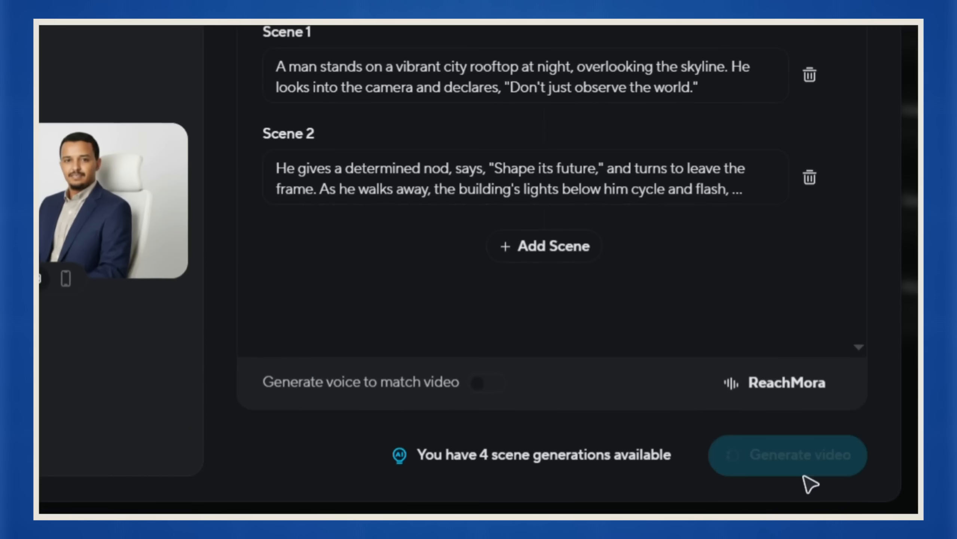
- Start generating the video, then go to the HeyGen sign-up page from the homepage
click(787, 455)
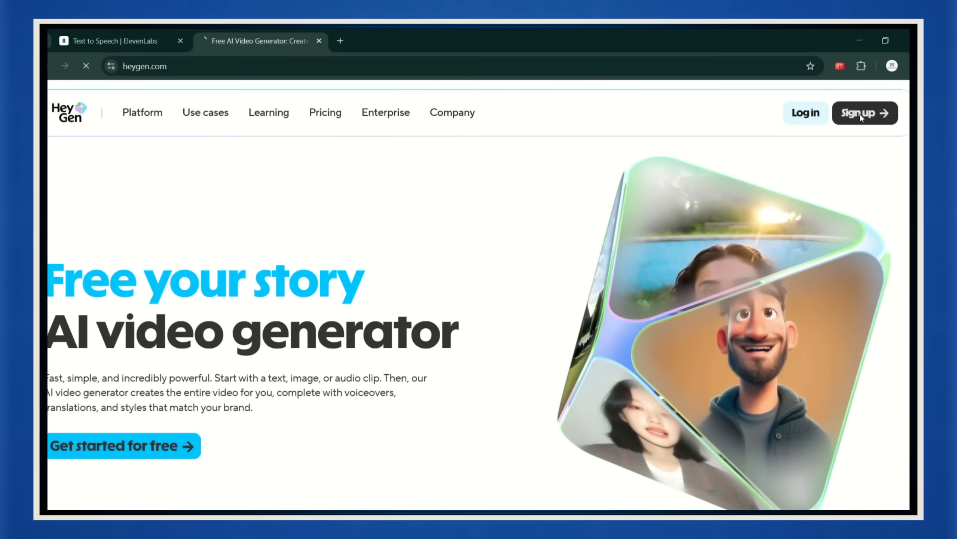
click(864, 113)
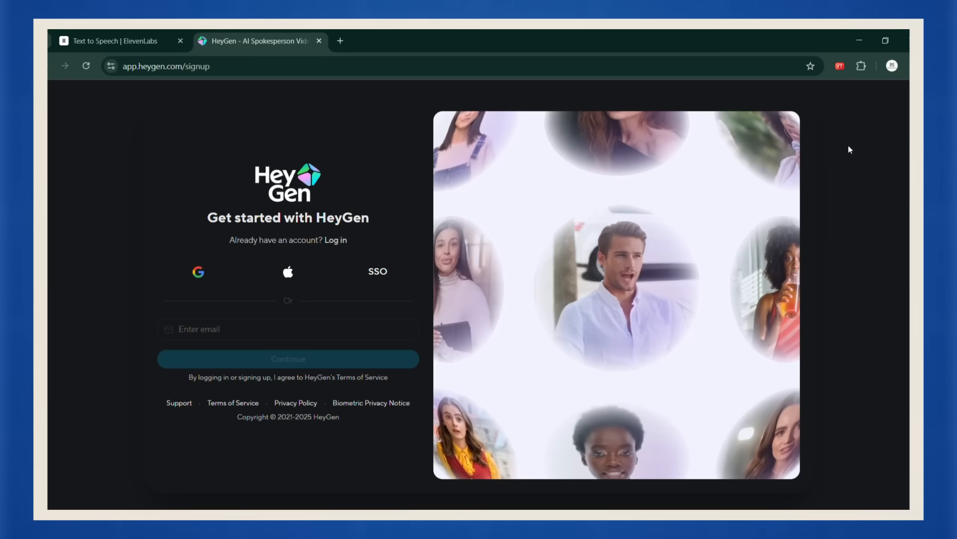